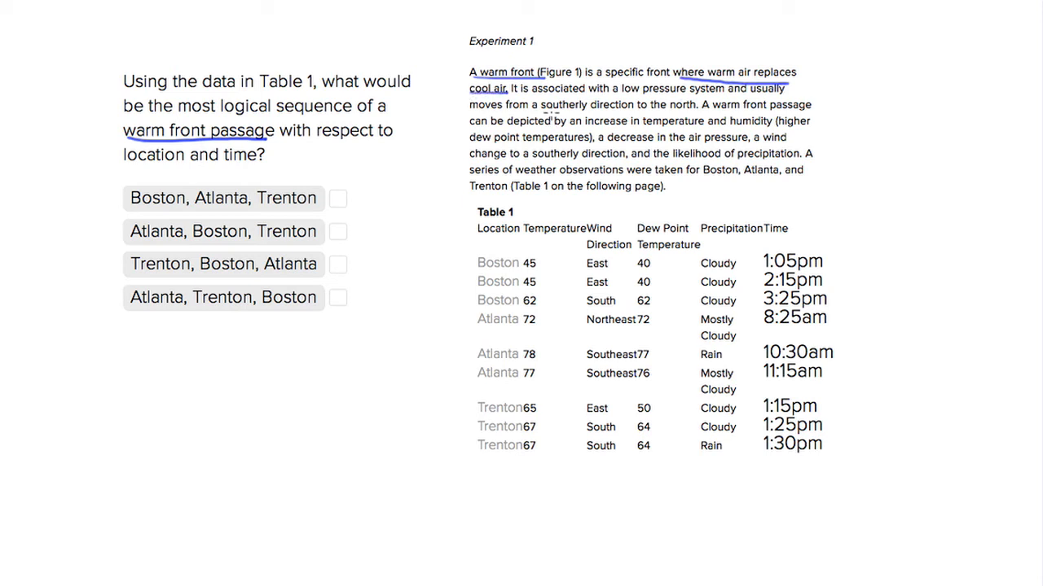
Step: Underline 'southerly direction to the north' in the Experiment 1 warm front passage
left_click_drag(547, 105, 694, 104)
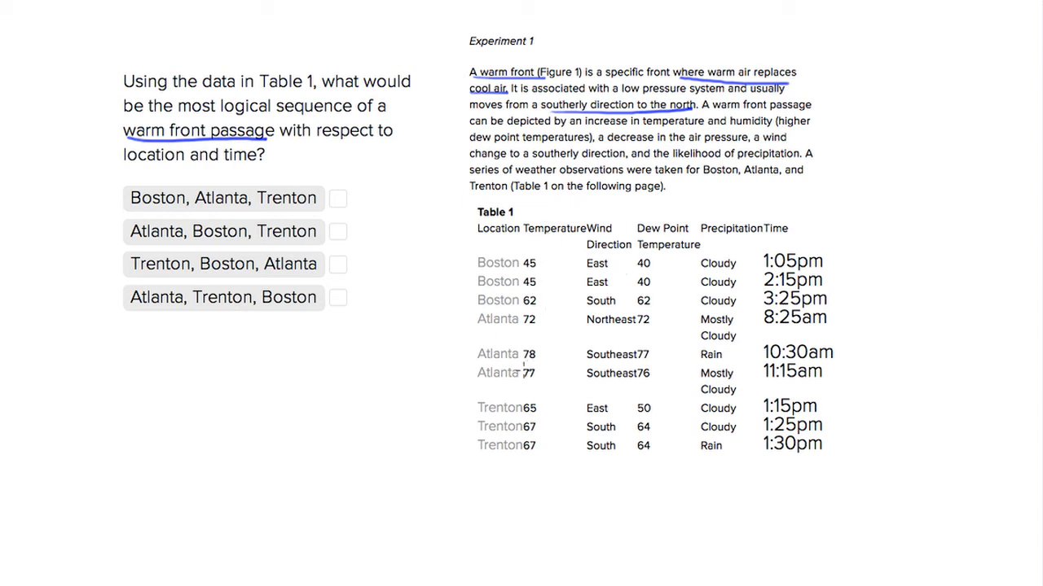
Step: Circle the Boston, Atlanta and Trenton temperature readings in Table 1 and underline 3:25pm
left_click_drag(538, 317, 529, 382)
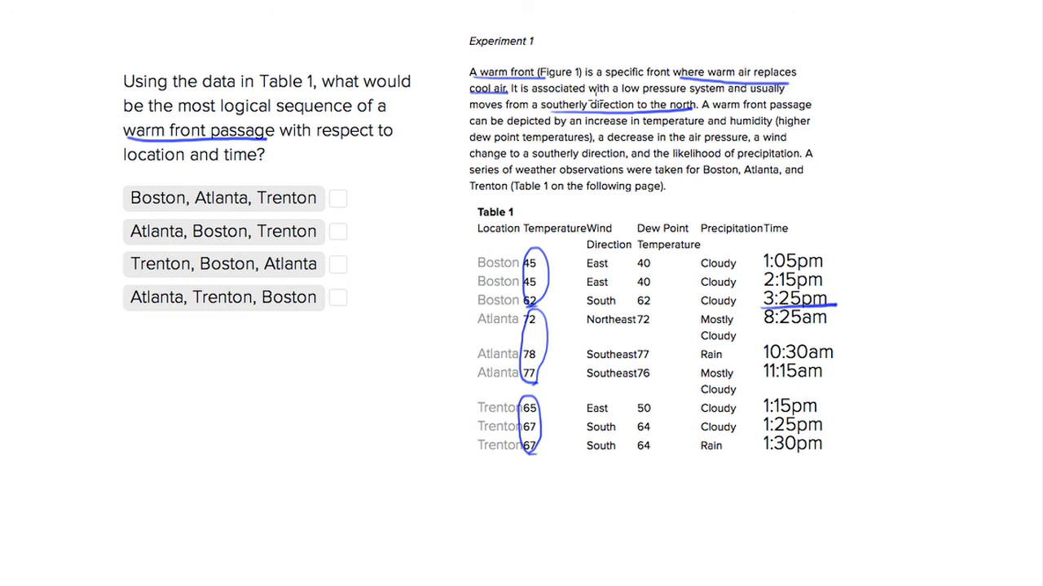
Step: Draw an arrow pointing at Atlanta's 78 temperature row in Table 1
left_click_drag(443, 345, 492, 342)
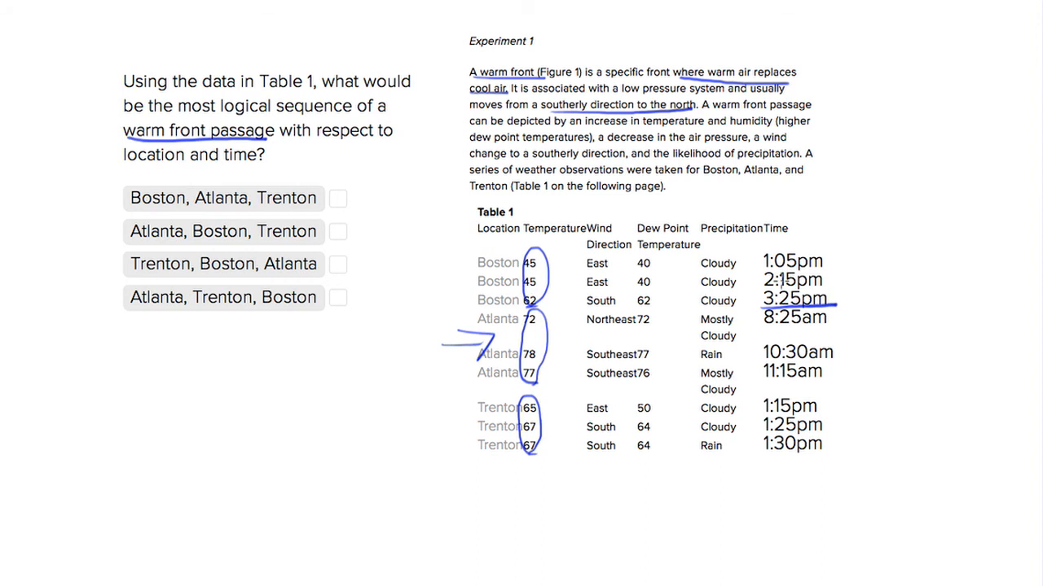
mouse_move(421, 254)
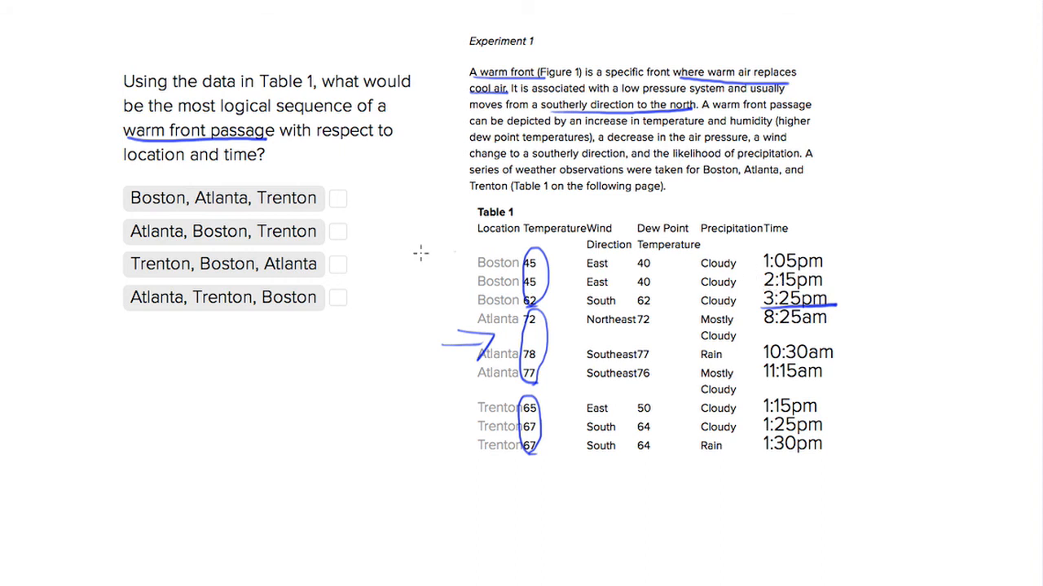